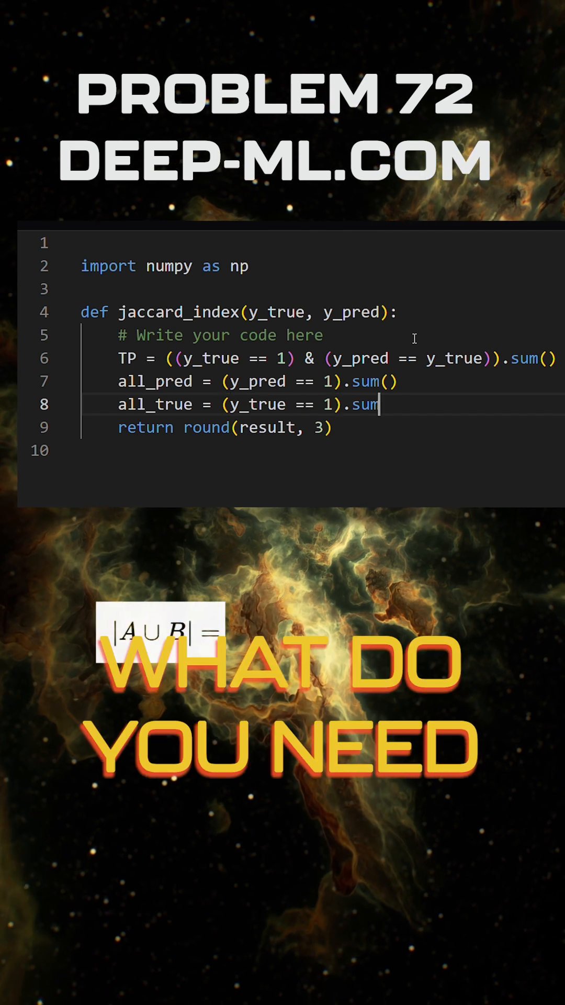
type("()")
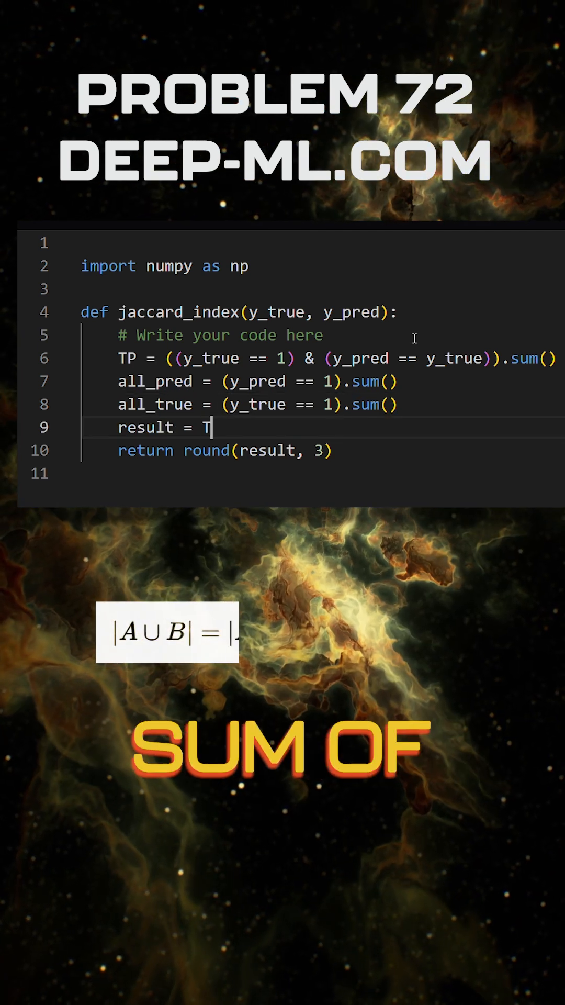